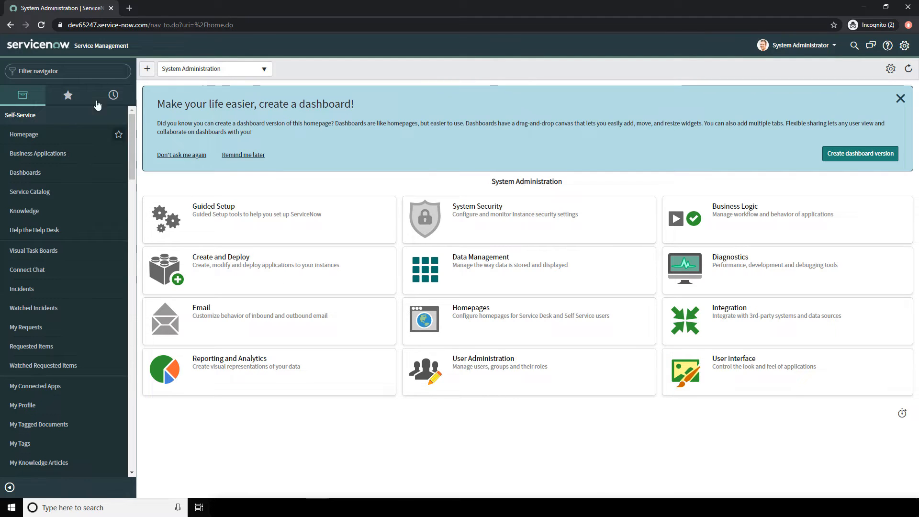
Step: Filter the navigator for 'Base' and open Configuration > Base Items > Servers
{"action": "type", "text": "Base Items"}
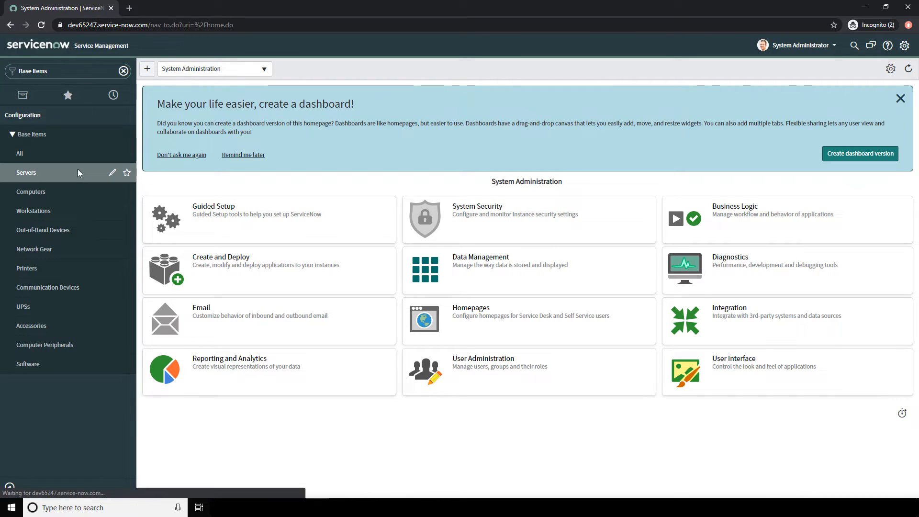
{"action": "left_click", "coordinate": [26, 172]}
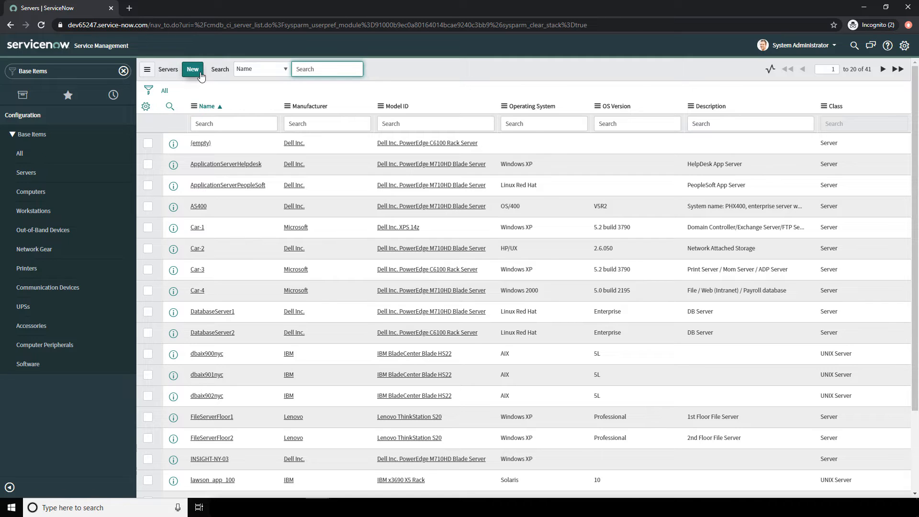
Step: Create a new Servers record, entering name 01-EMAIL and asset tag 0000145
{"action": "left_click", "coordinate": [192, 69]}
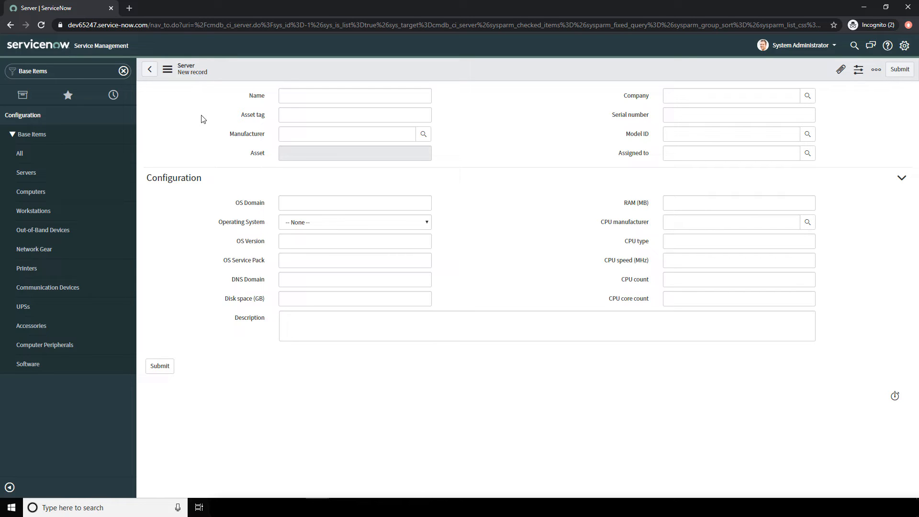
{"action": "left_click", "coordinate": [354, 95]}
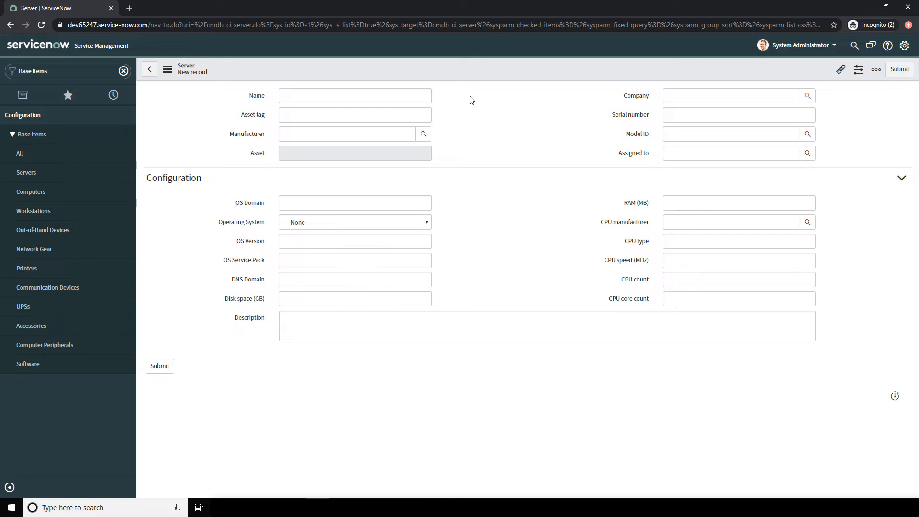
{"action": "left_click", "coordinate": [355, 96]}
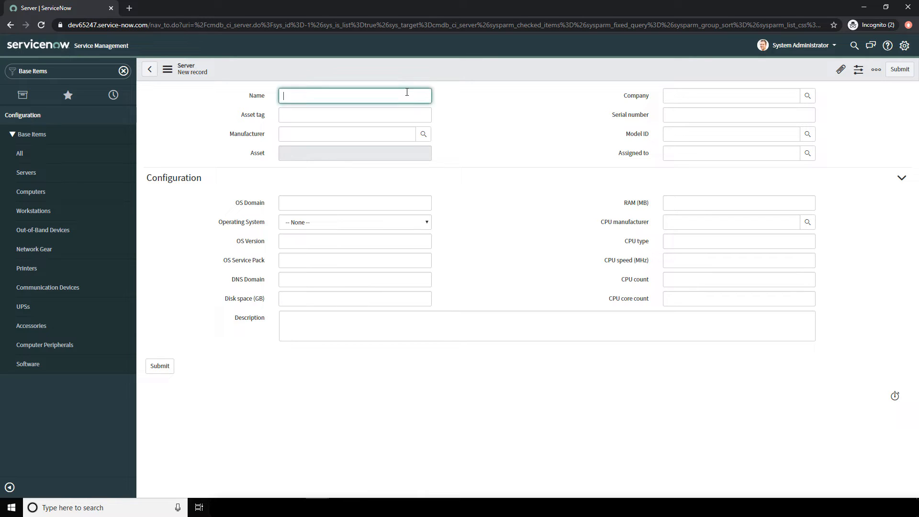
{"action": "type", "text": "01-EMAIL"}
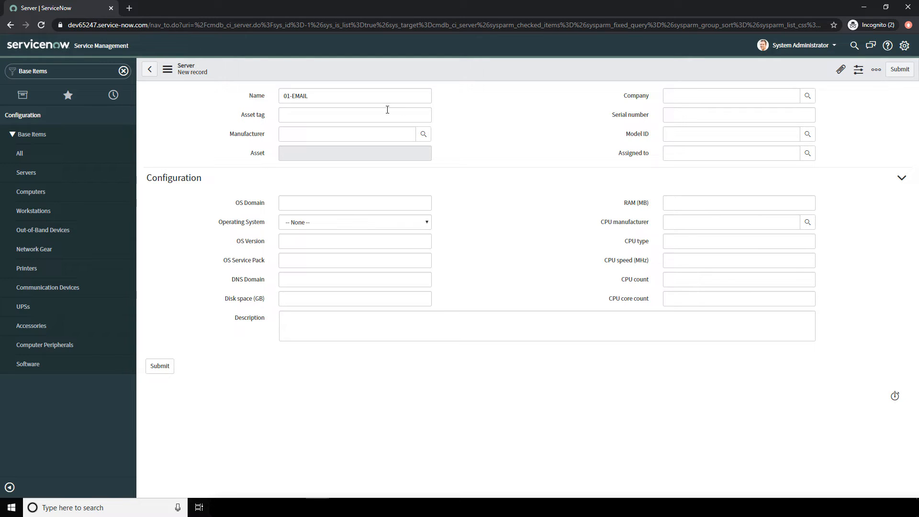
{"action": "type", "text": "0000145"}
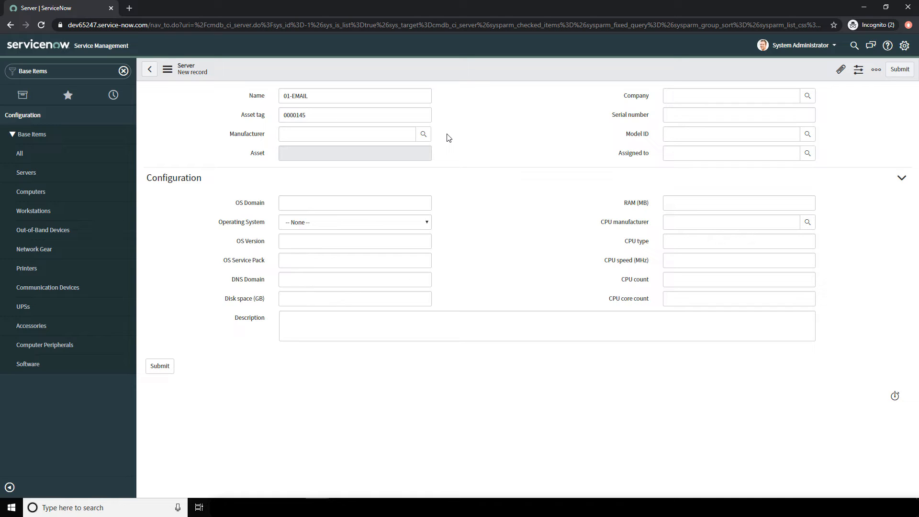
Step: Search 'Dell' in the Manufacturer field and select Dell Inc
{"action": "left_click", "coordinate": [347, 134]}
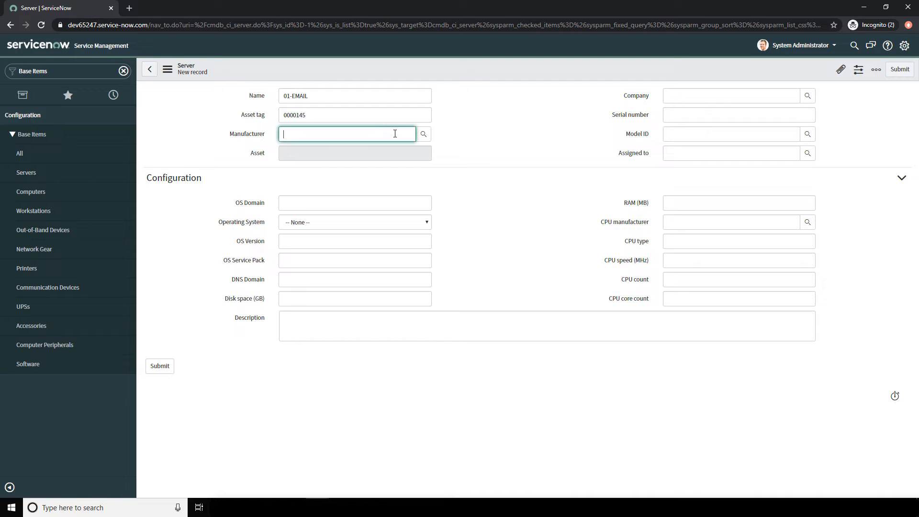
{"action": "type", "text": "Dell Inc."}
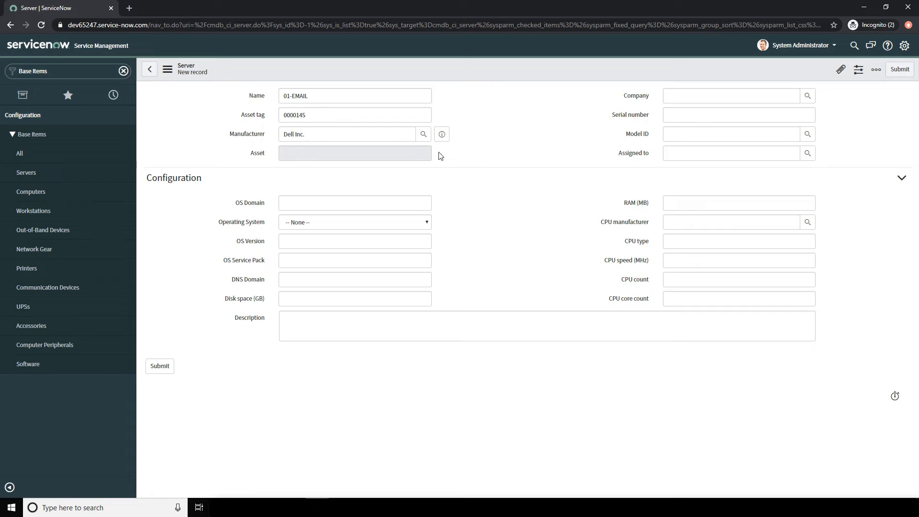
{"action": "left_click", "coordinate": [354, 154]}
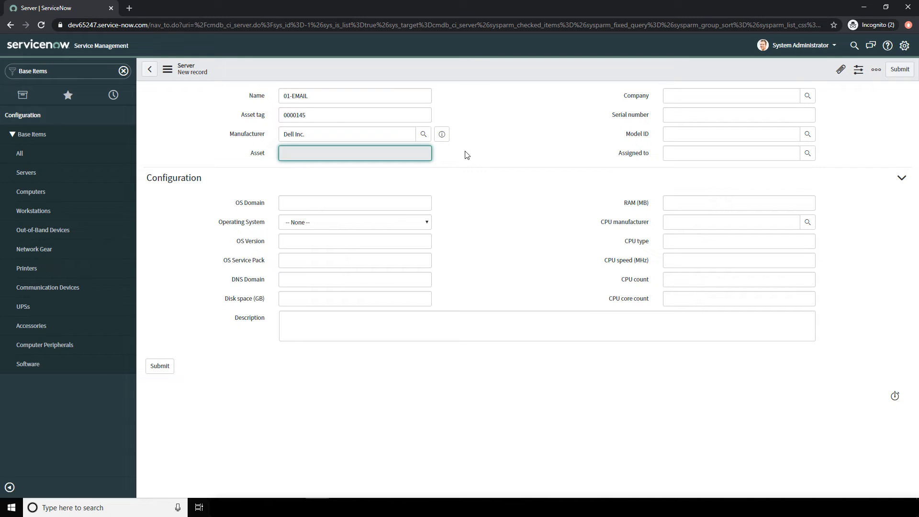
{"action": "left_click", "coordinate": [732, 95]}
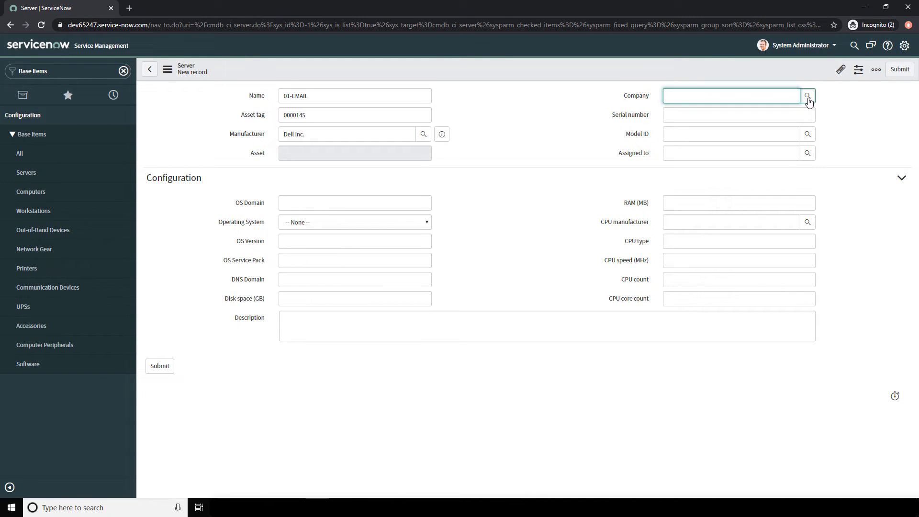
Step: Pick ACME Switzerland from the company lookup and enter serial number FHRJ743
{"action": "left_click", "coordinate": [807, 95]}
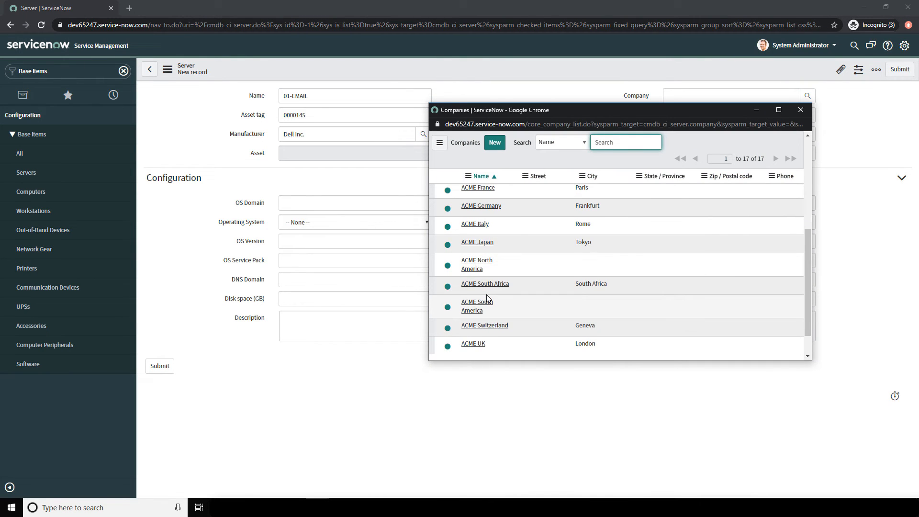
{"action": "left_click", "coordinate": [484, 325]}
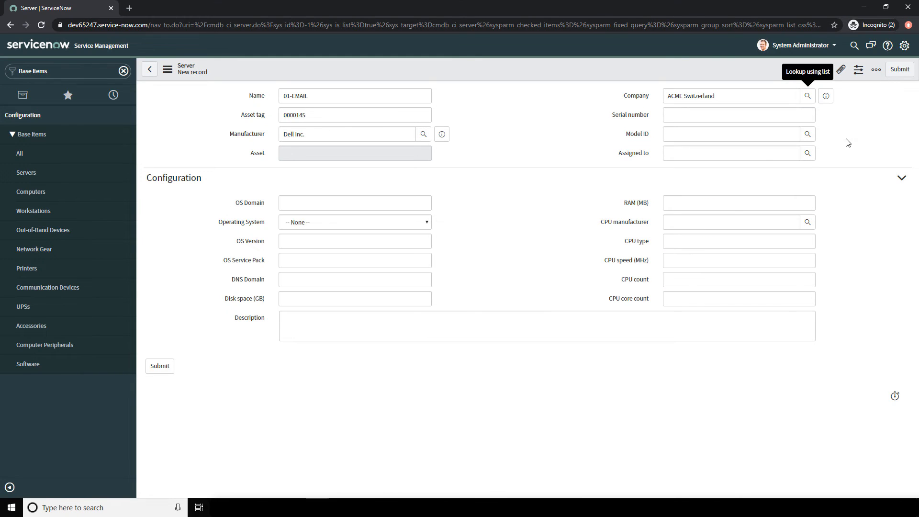
{"action": "mouse_move", "coordinate": [857, 140]}
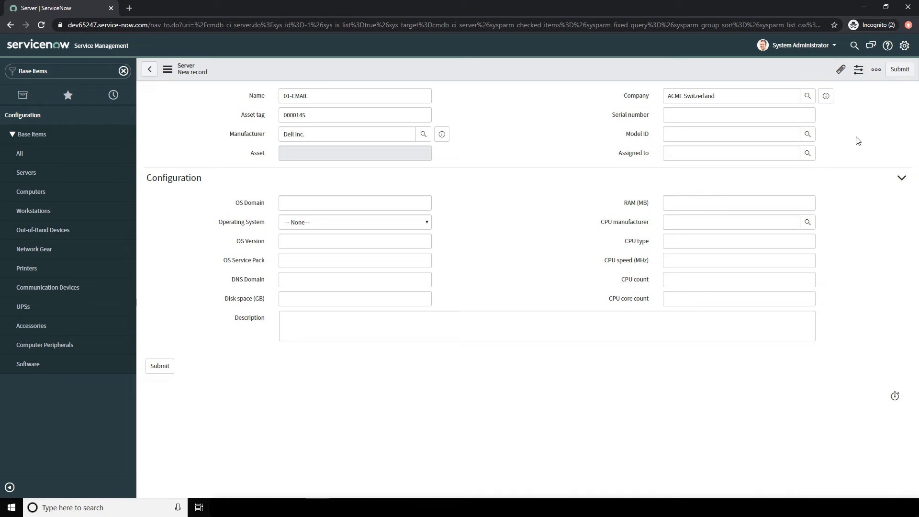
{"action": "left_click", "coordinate": [738, 115]}
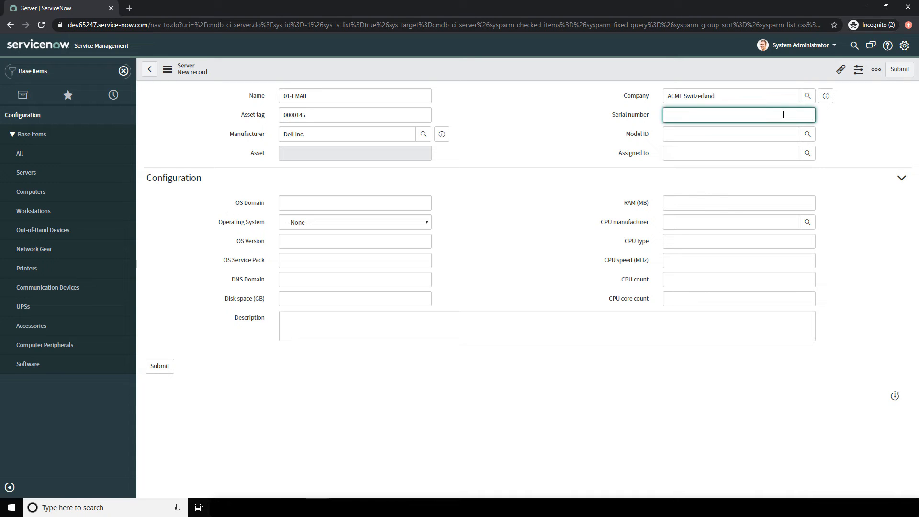
{"action": "type", "text": "FHRJ743"}
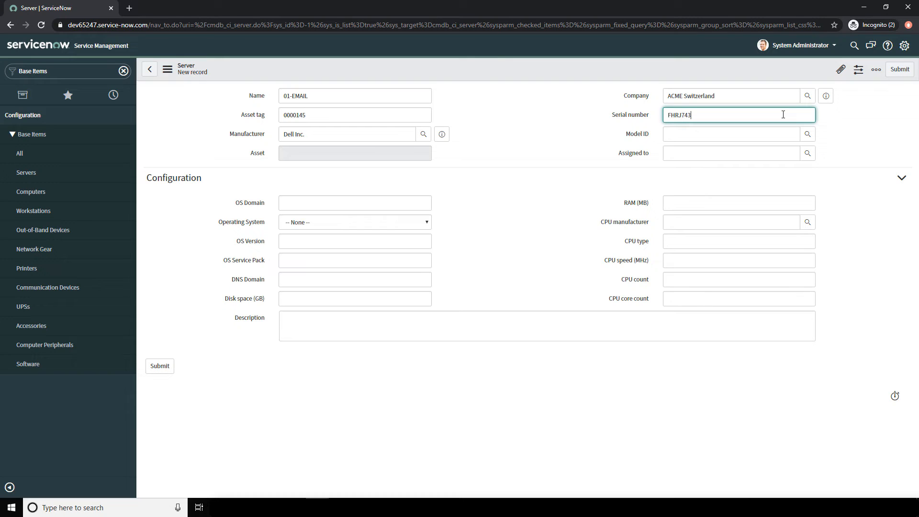
{"action": "left_click", "coordinate": [839, 129]}
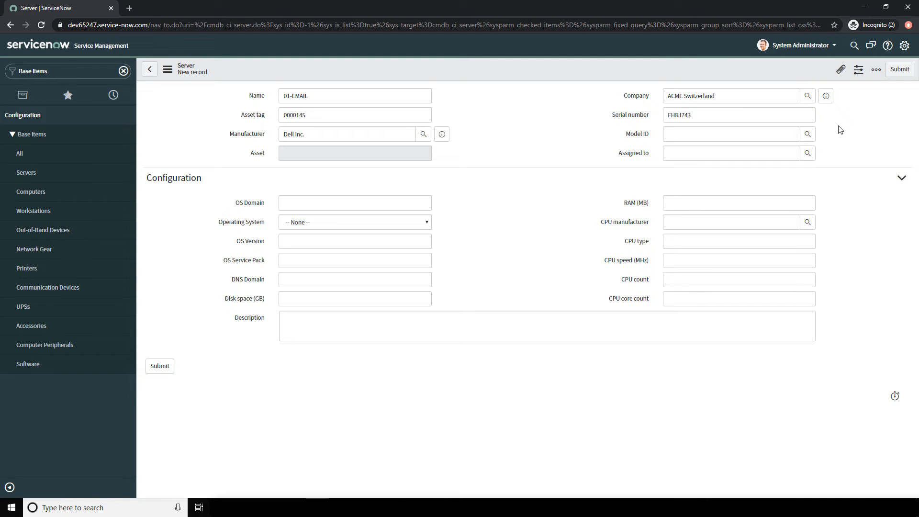
Step: Search 'Dell Inc' in Model ID and select PowerEdge C6100 Rack Server
{"action": "left_click", "coordinate": [731, 134]}
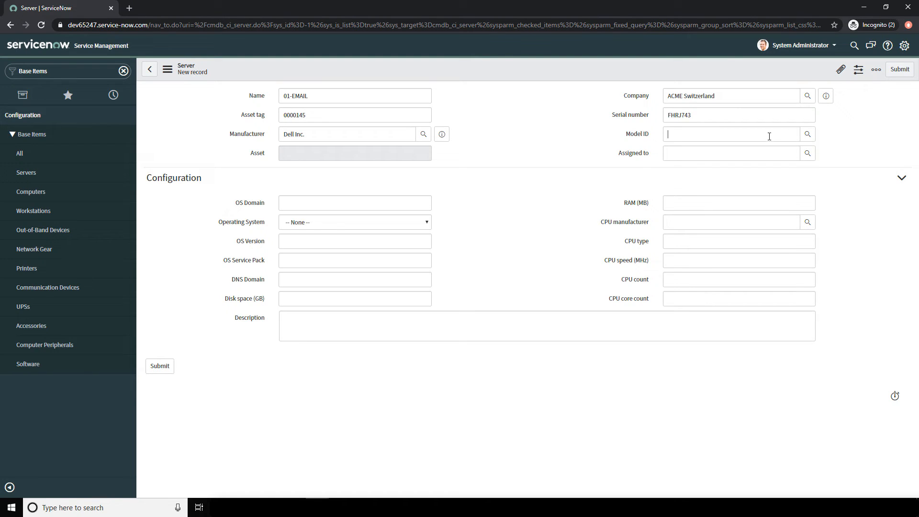
{"action": "type", "text": "Dell Inc. PowerEdge"}
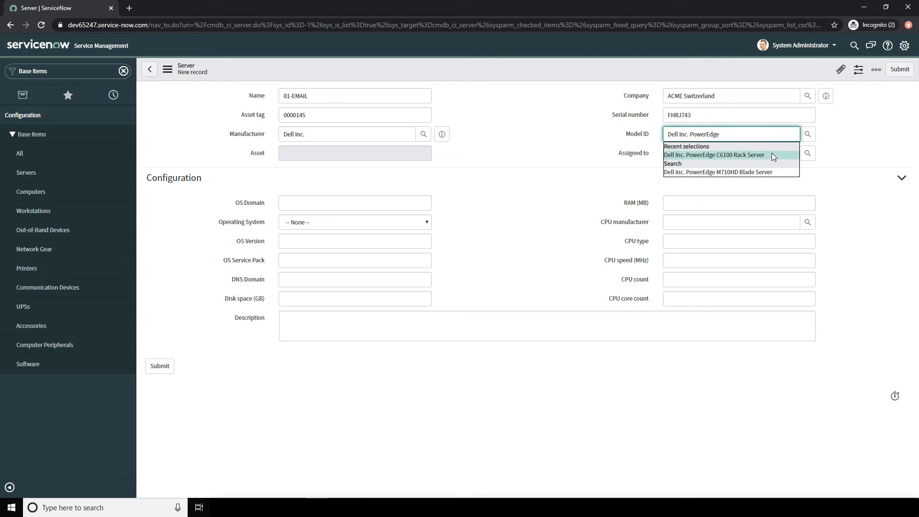
{"action": "left_click", "coordinate": [714, 154]}
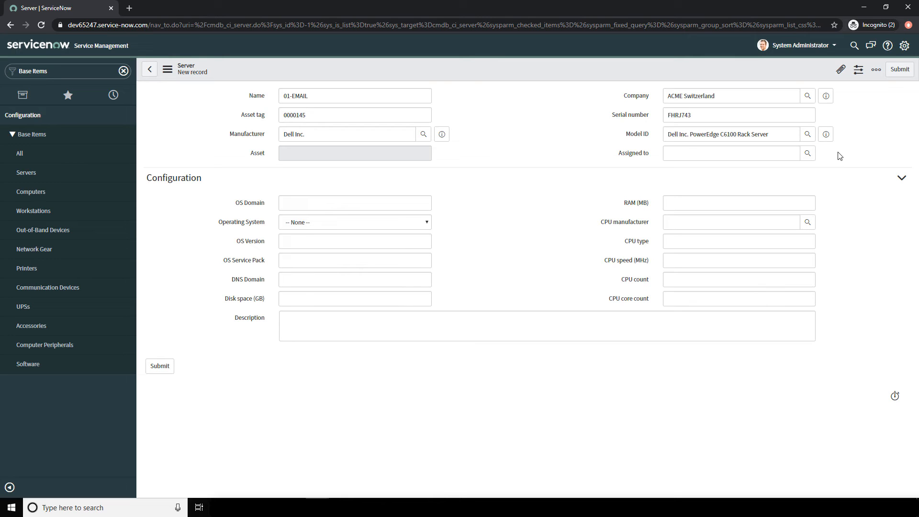
{"action": "mouse_move", "coordinate": [231, 183]}
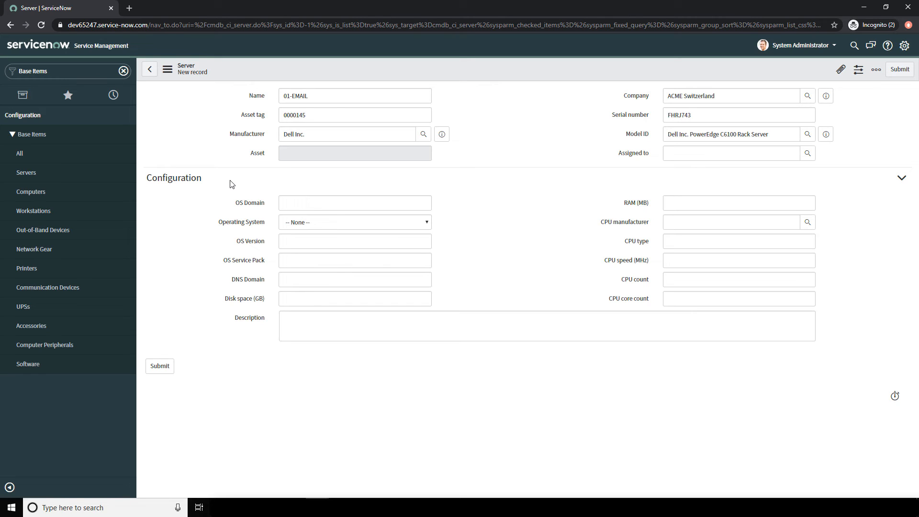
Step: Submit the 01-EMAIL server form to save the record
{"action": "left_click", "coordinate": [354, 222]}
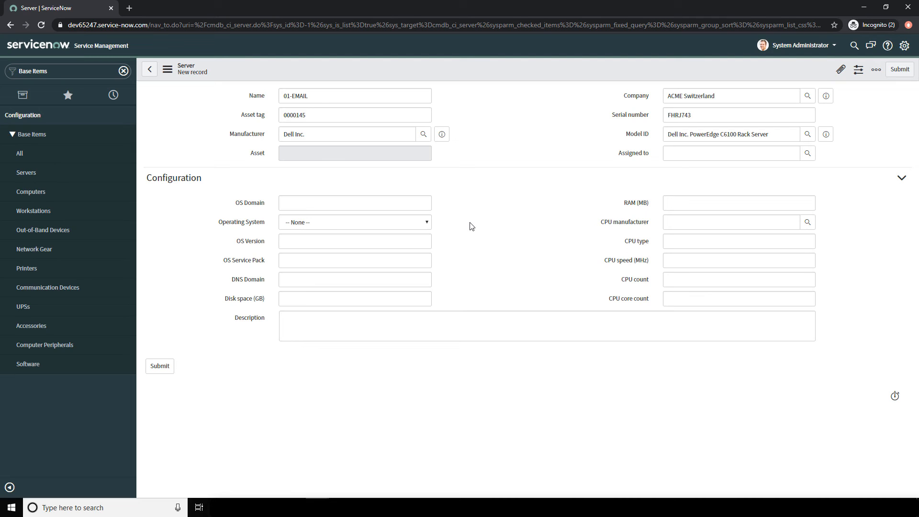
{"action": "mouse_move", "coordinate": [434, 225]}
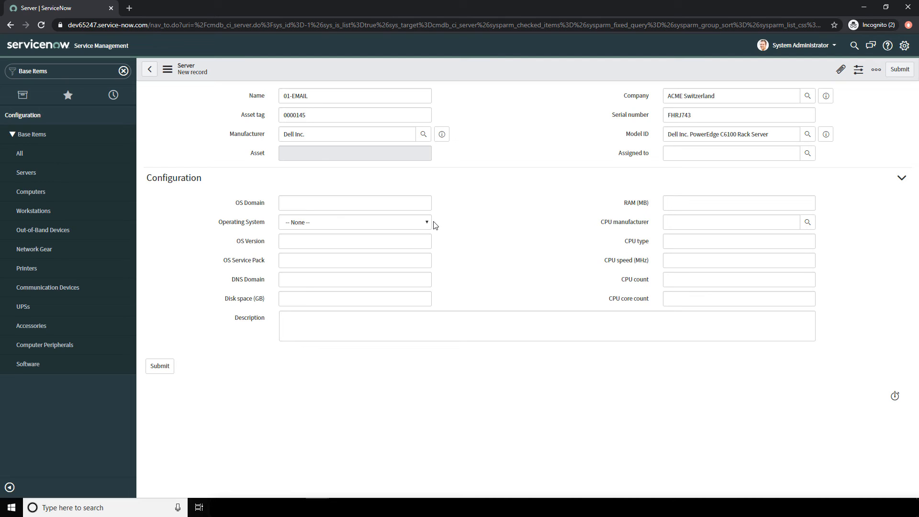
{"action": "mouse_move", "coordinate": [431, 226]}
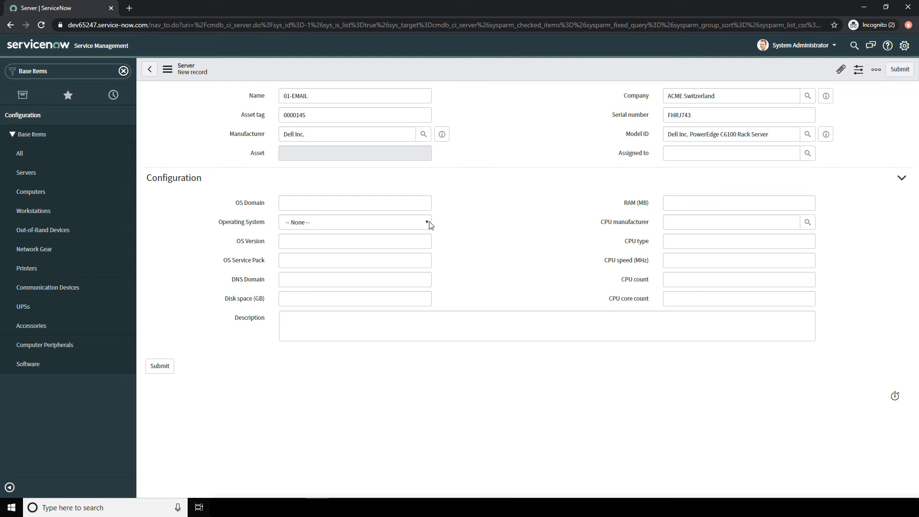
{"action": "mouse_move", "coordinate": [456, 211]}
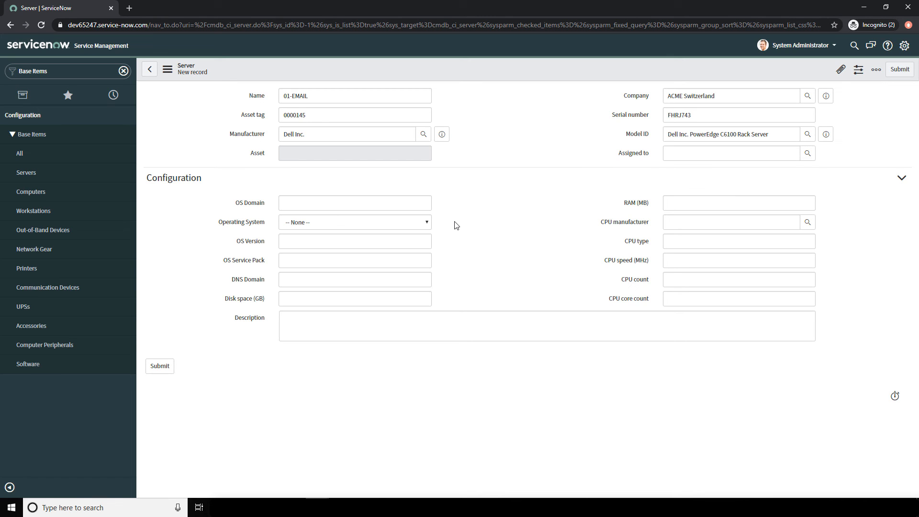
{"action": "left_click", "coordinate": [899, 69]}
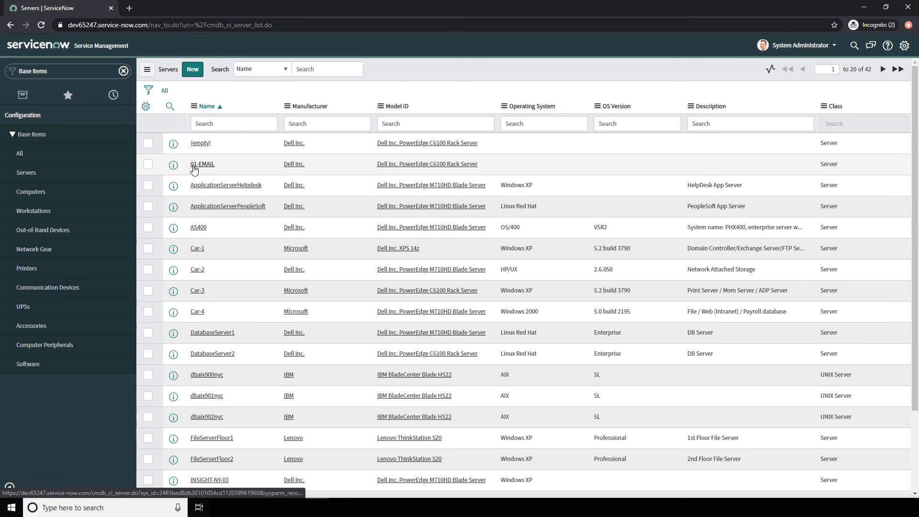
Step: Open 01-EMAIL, view its hardware asset 0000145, then return via the asset's configuration item
{"action": "left_click", "coordinate": [202, 164]}
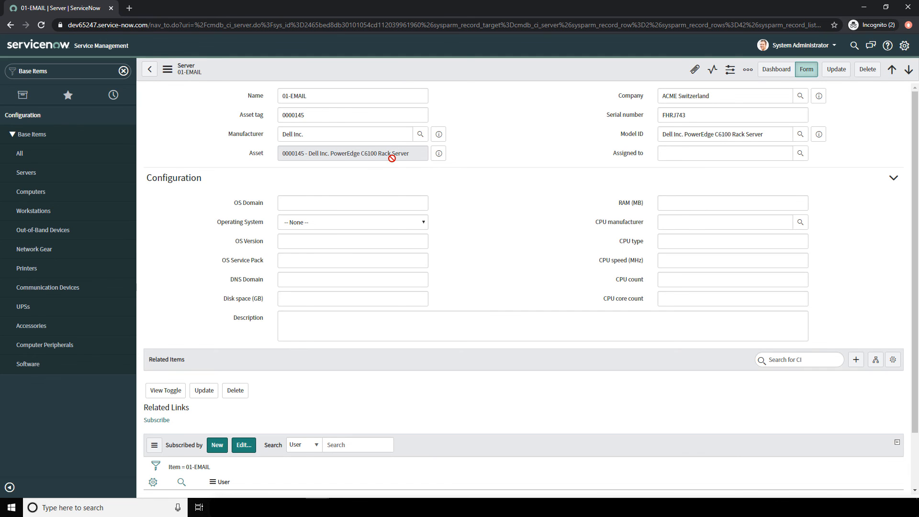
{"action": "left_click", "coordinate": [438, 153]}
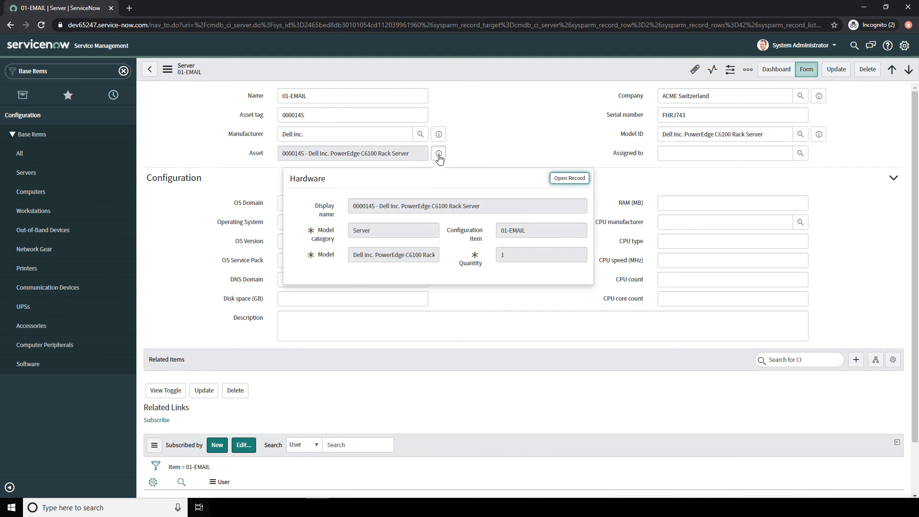
{"action": "left_click", "coordinate": [569, 177]}
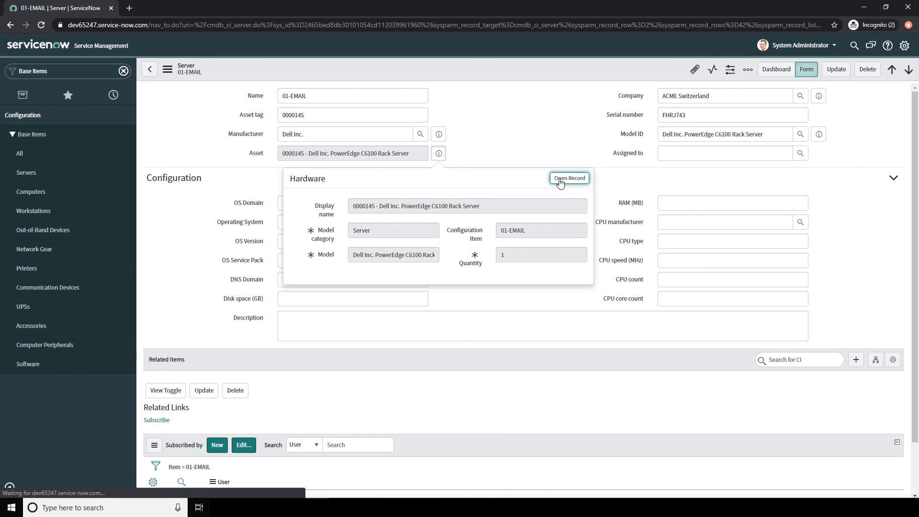
{"action": "left_click", "coordinate": [569, 178]}
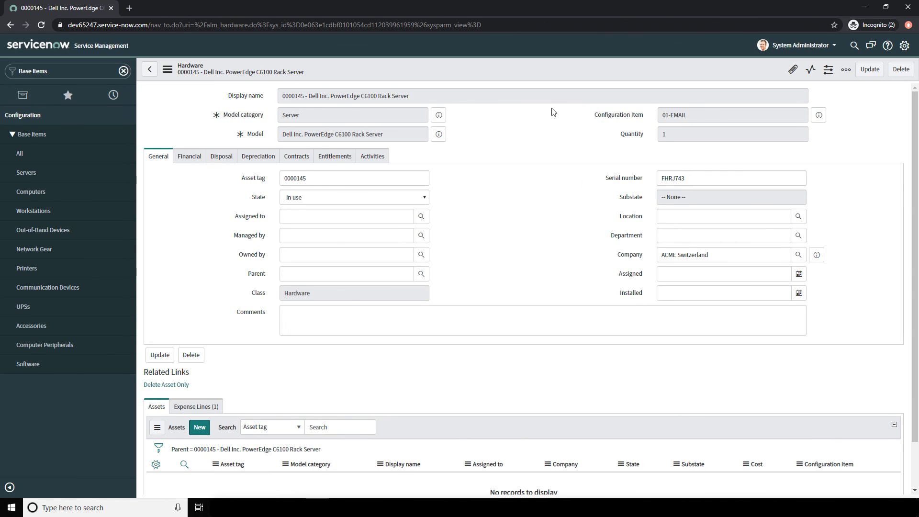
{"action": "mouse_move", "coordinate": [642, 124]}
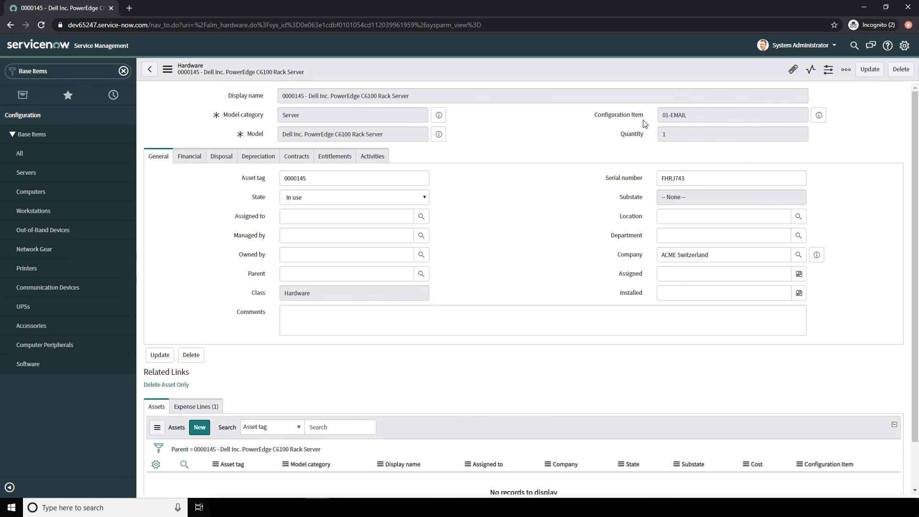
{"action": "left_click", "coordinate": [818, 115]}
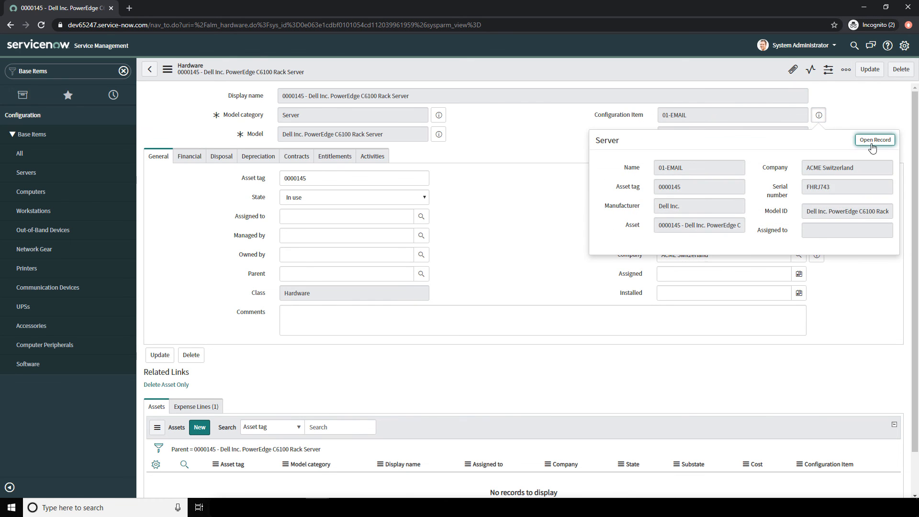
{"action": "left_click", "coordinate": [874, 139]}
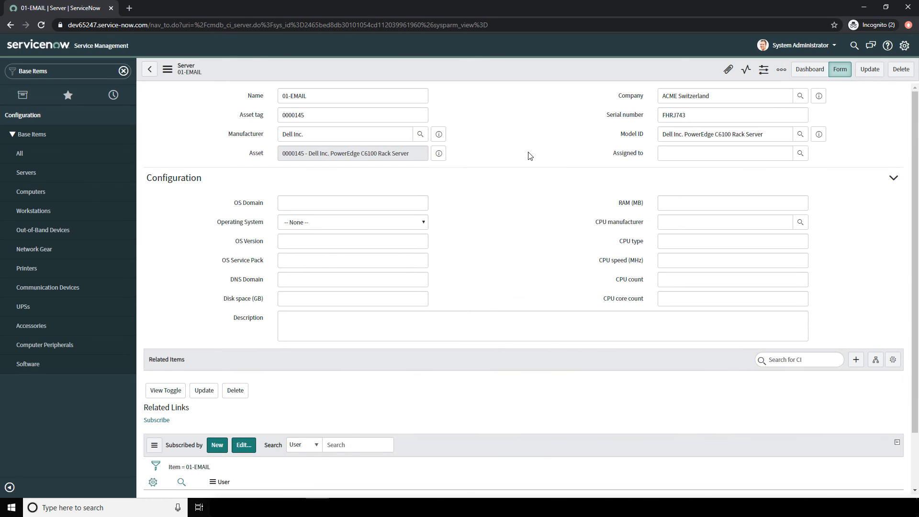